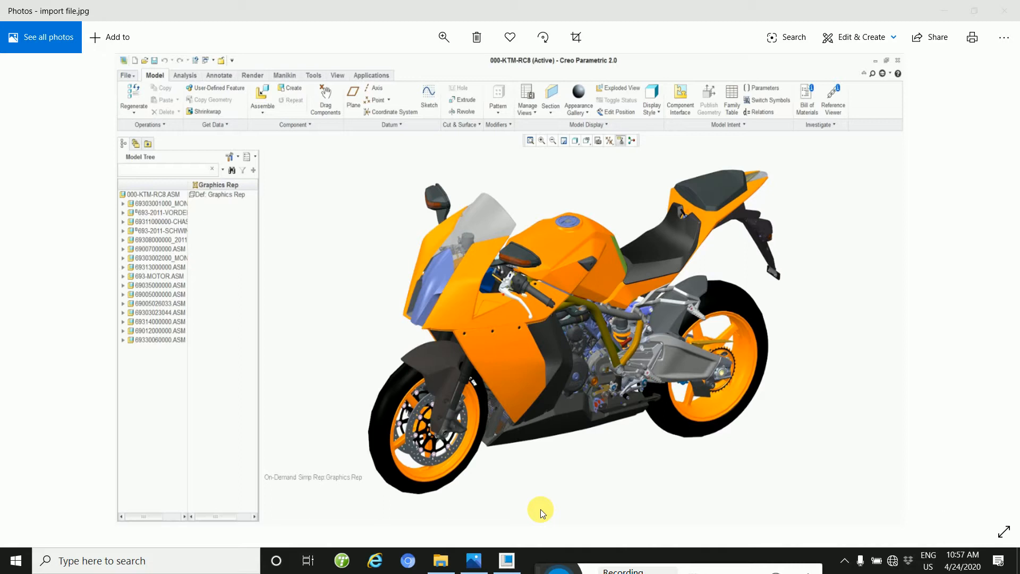
mouse_move(586, 481)
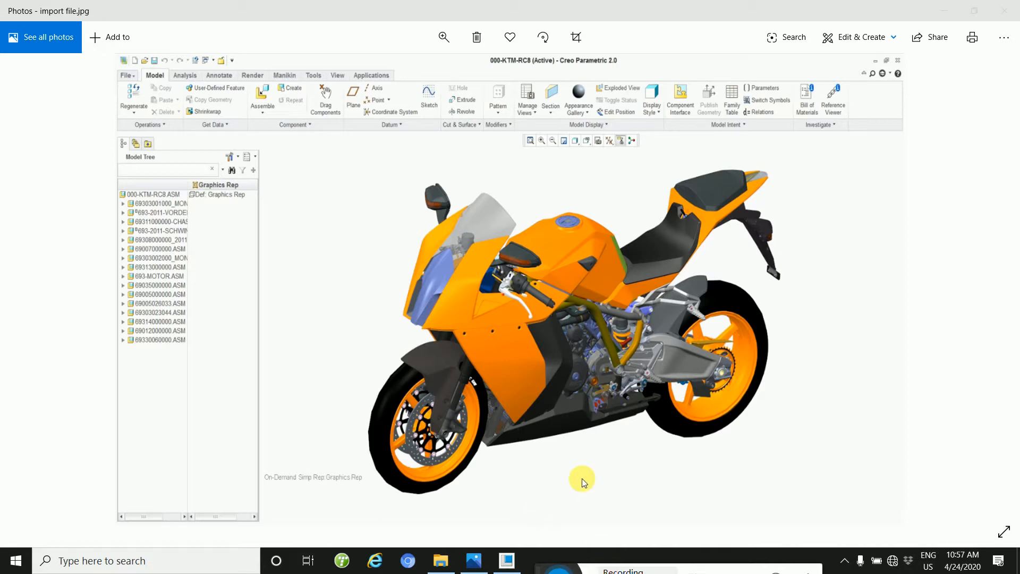
mouse_move(634, 426)
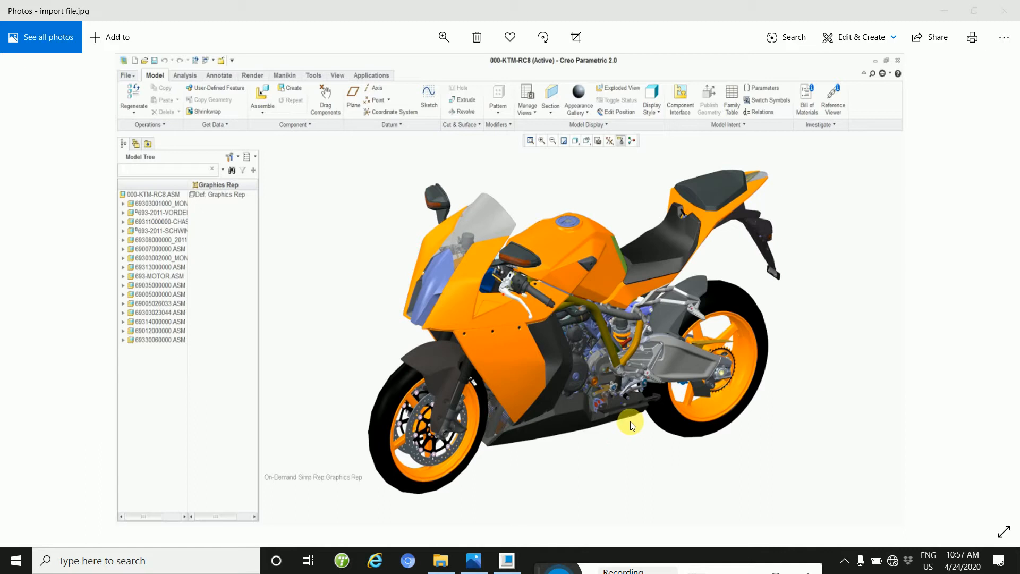
mouse_move(695, 357)
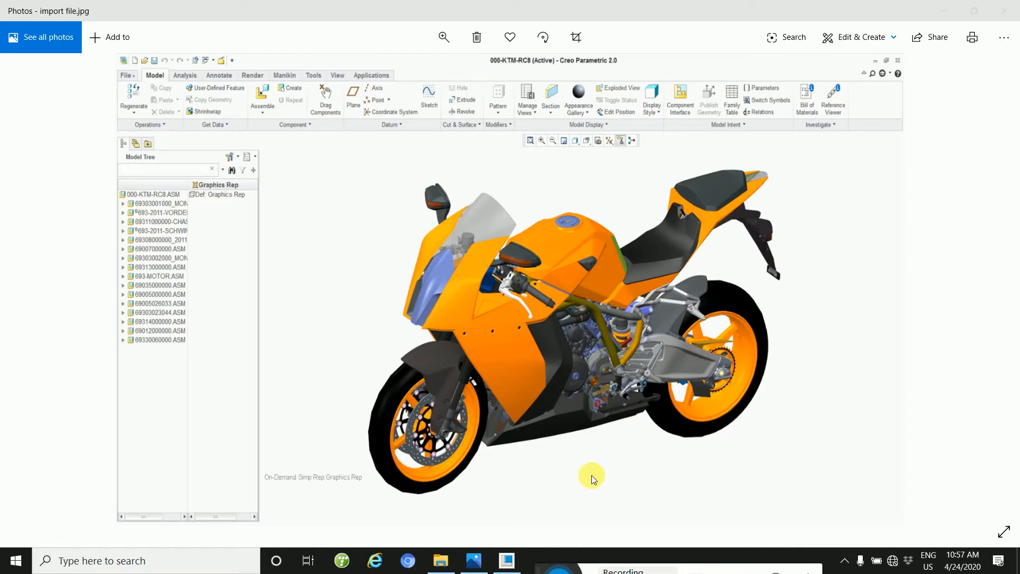
Bring the Creo start window forward and maximize it over the desktop
click(507, 560)
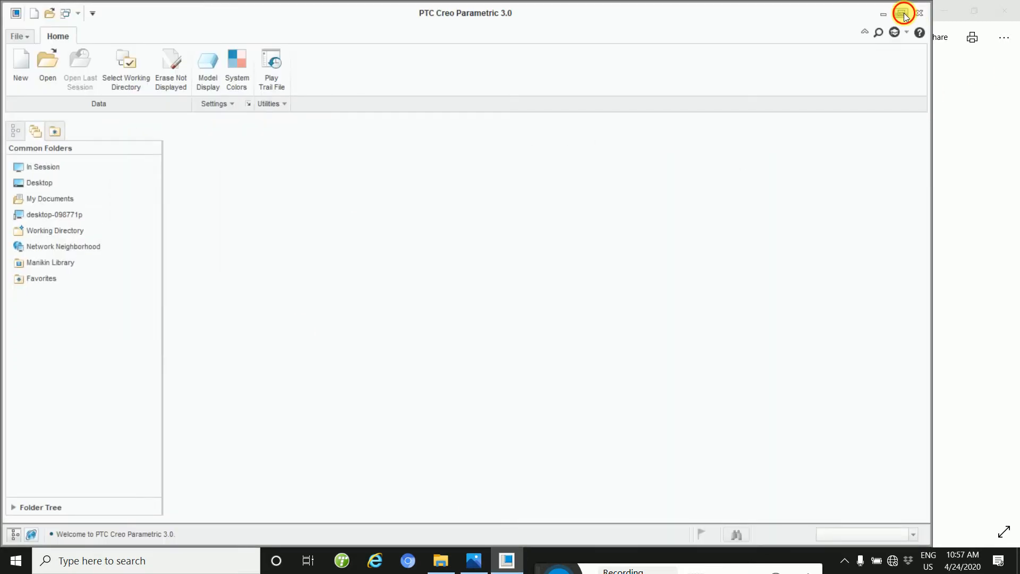
click(899, 12)
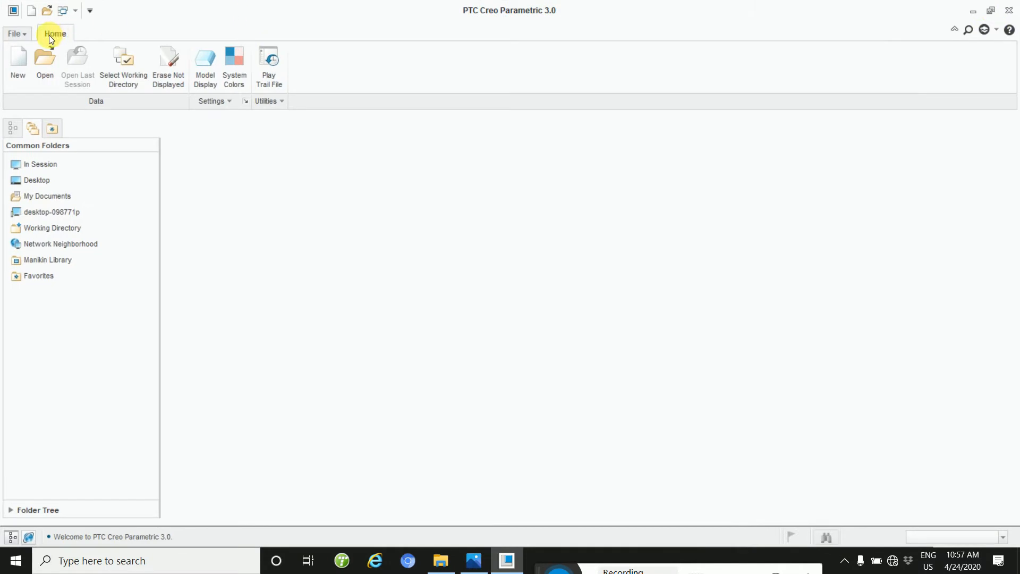
mouse_move(241, 235)
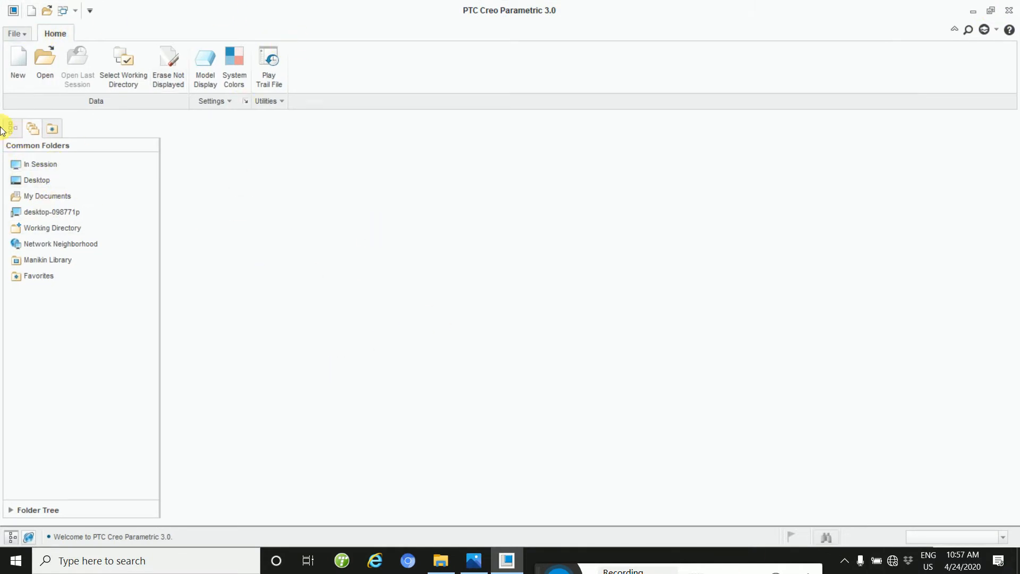
Begin a new solid Part named bike, keeping the default template
click(17, 62)
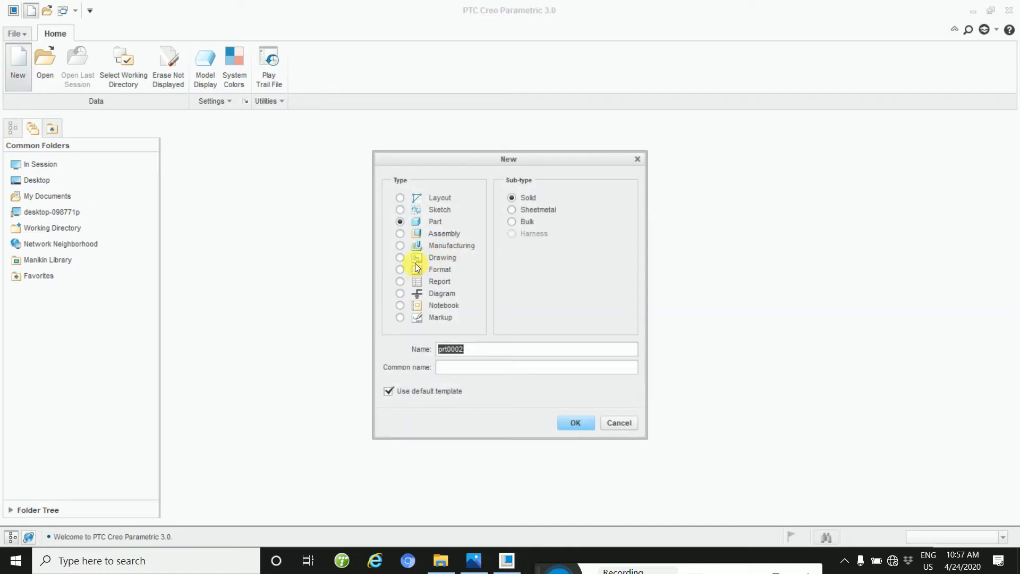
mouse_move(498, 227)
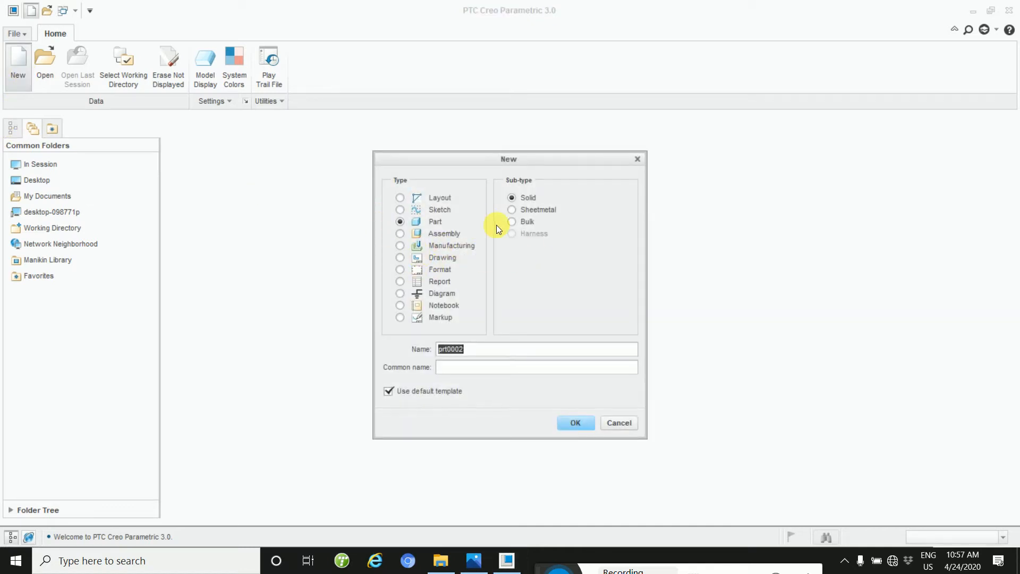
mouse_move(606, 230)
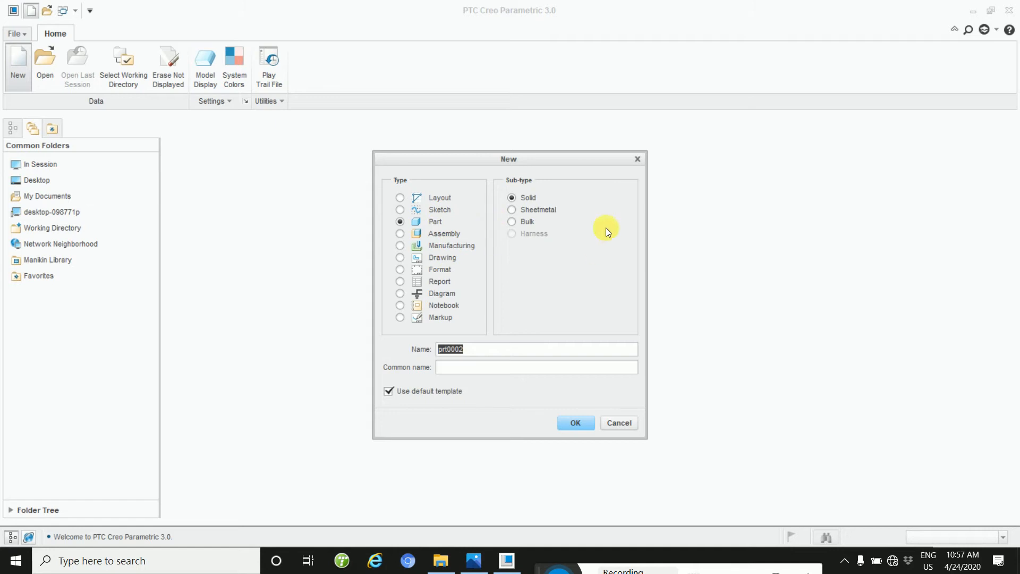
mouse_move(592, 215)
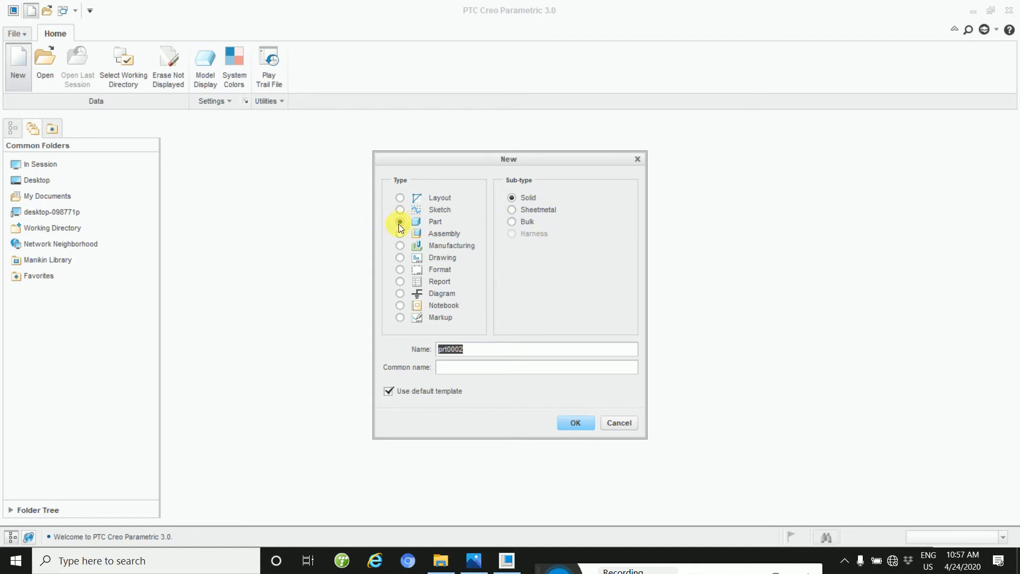
click(399, 221)
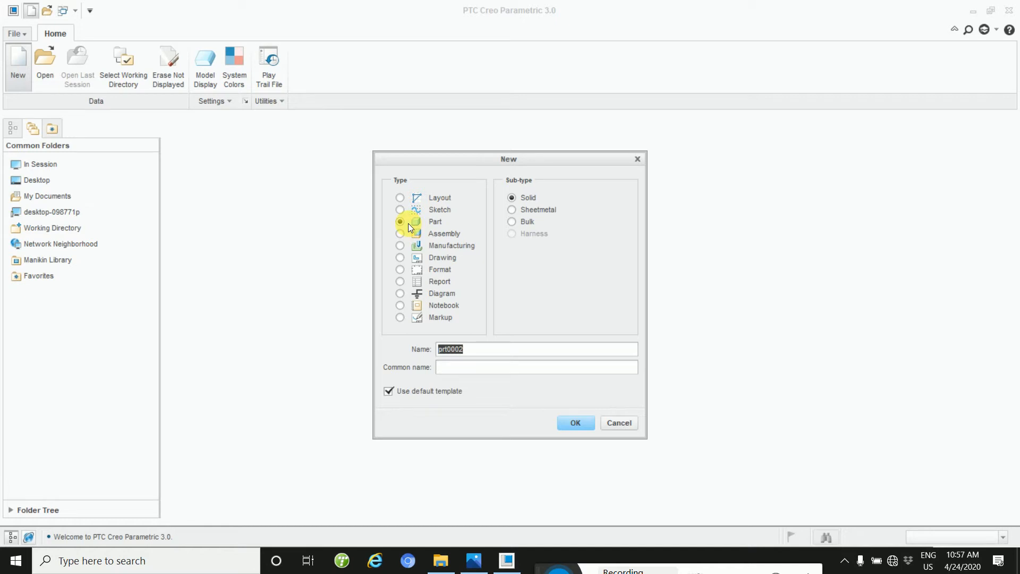
mouse_move(475, 353)
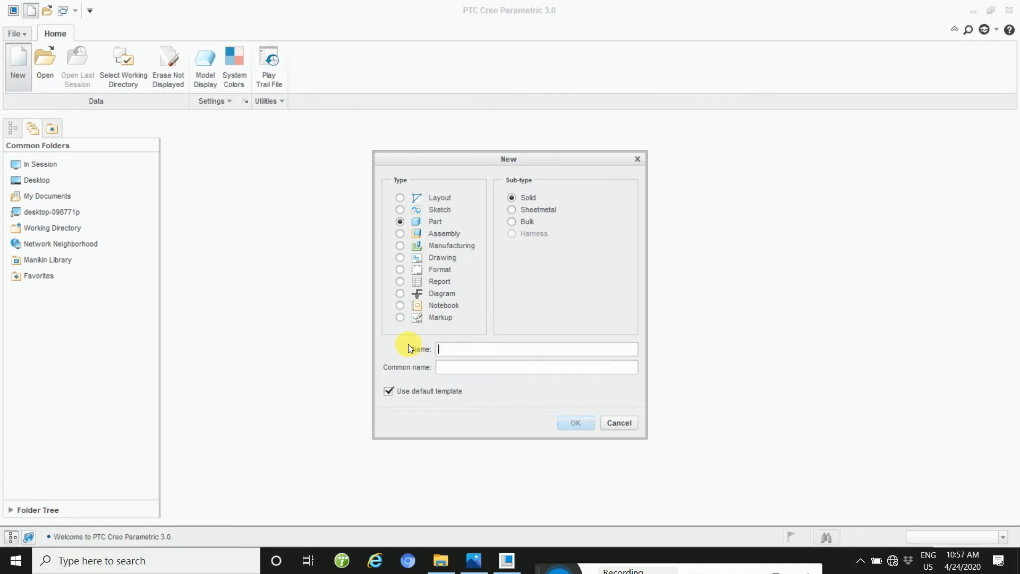
text(bike)
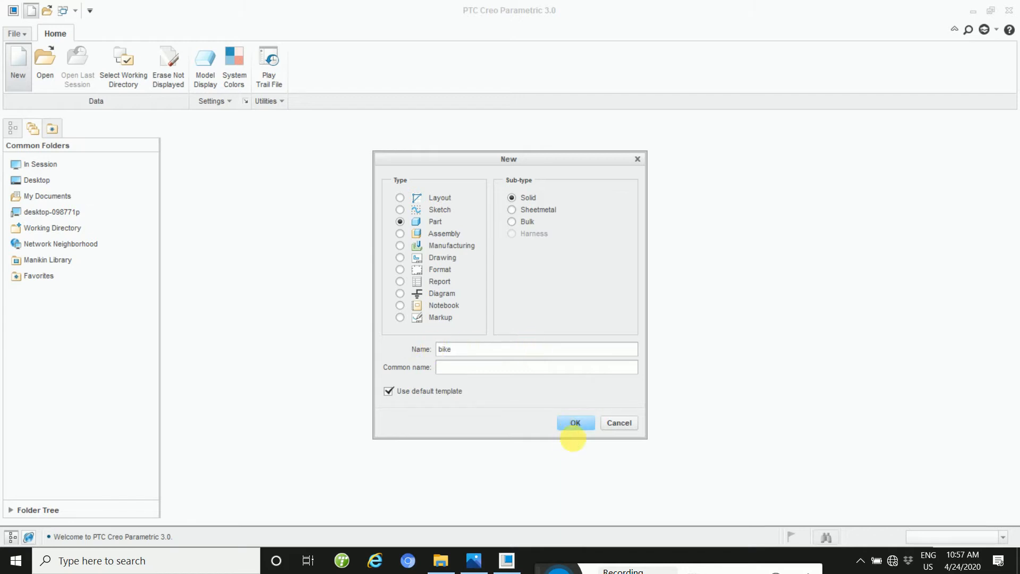
Create the BIKE part with its default datums and reveal the View ribbon's Model Display options
click(575, 423)
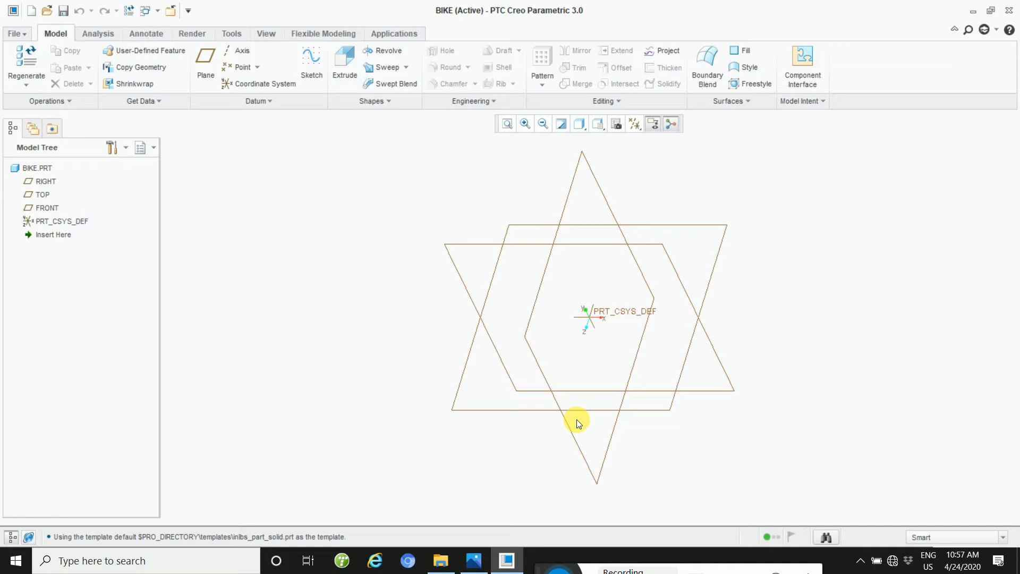
mouse_move(576, 425)
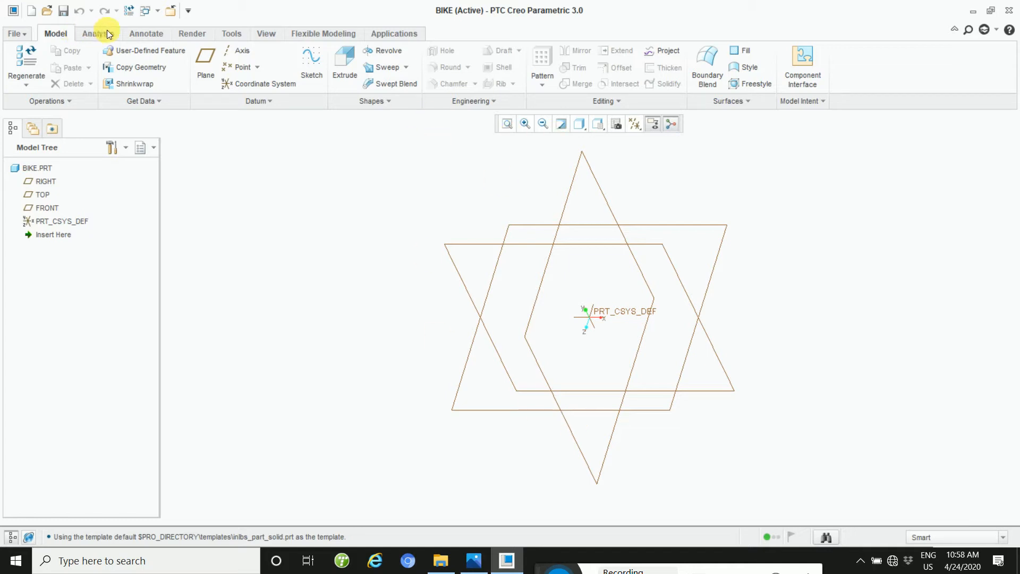
mouse_move(266, 33)
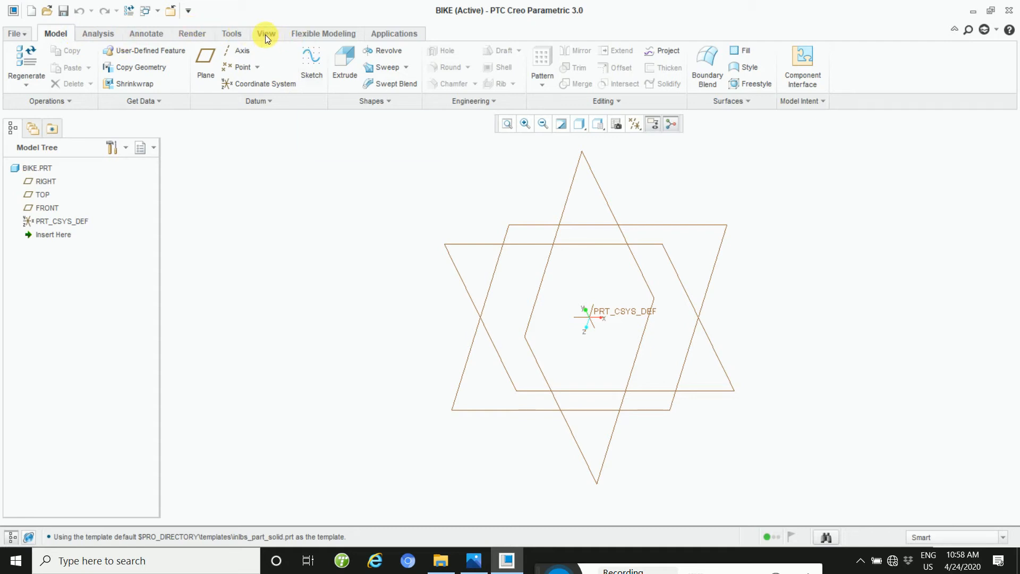
click(266, 33)
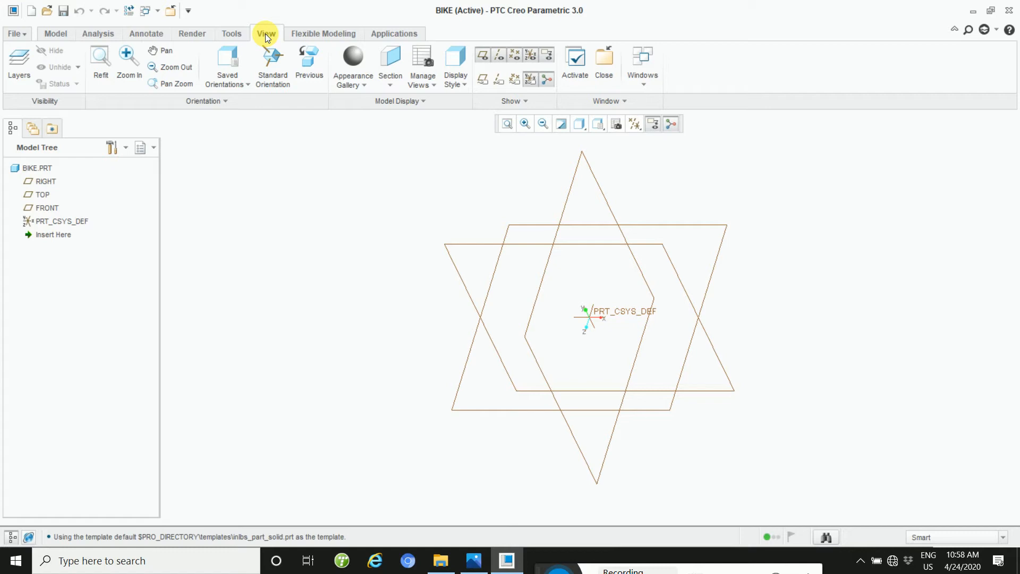
click(266, 33)
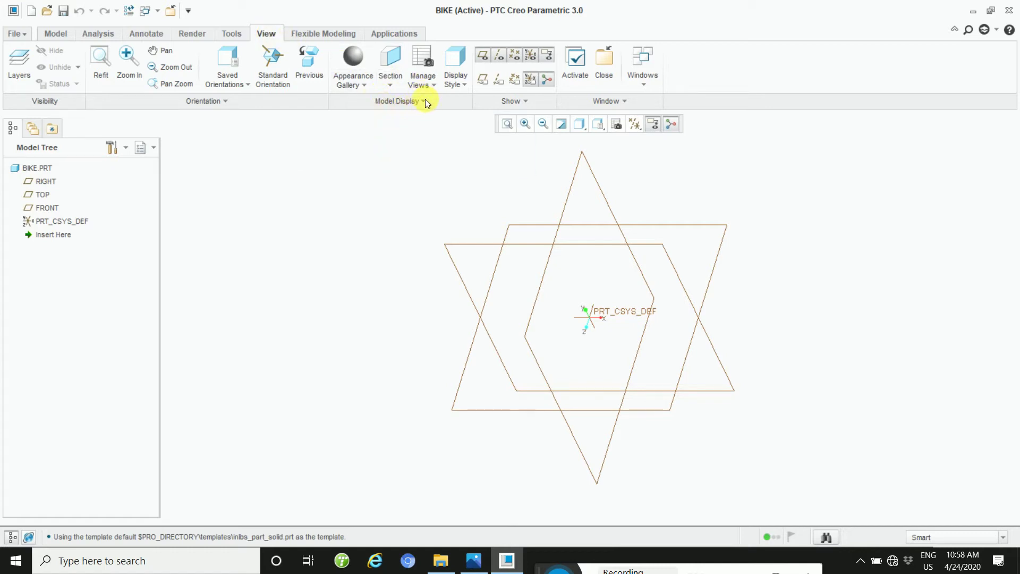
click(397, 100)
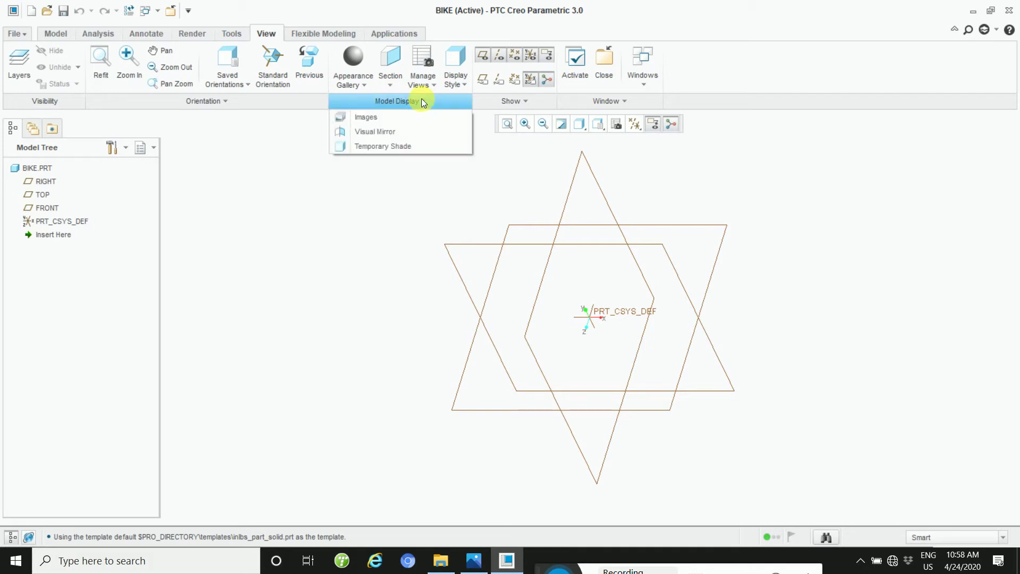
mouse_move(410, 113)
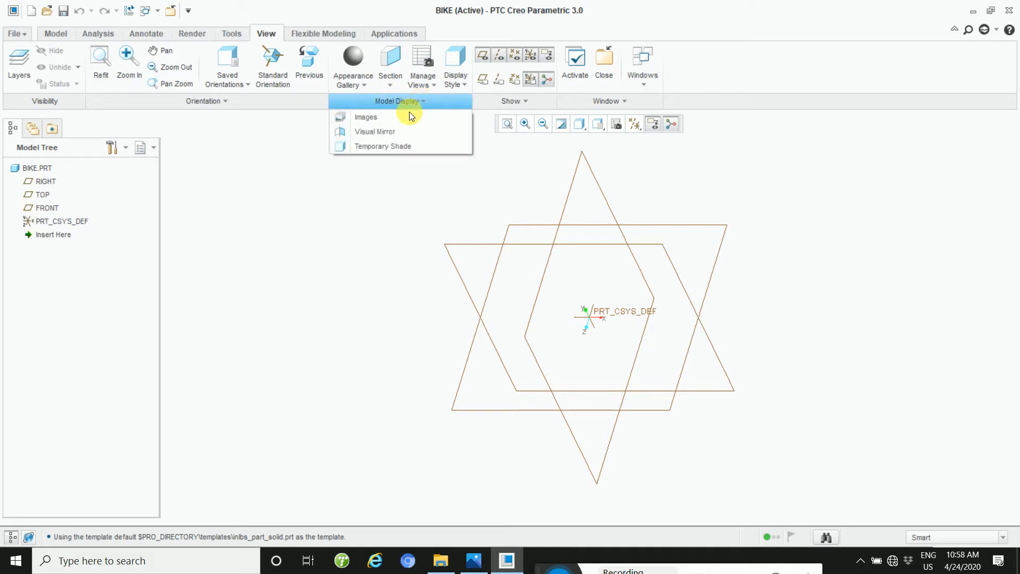
Import the desktop picture import file.jpg as a reference image on the TOP datum plane
click(365, 116)
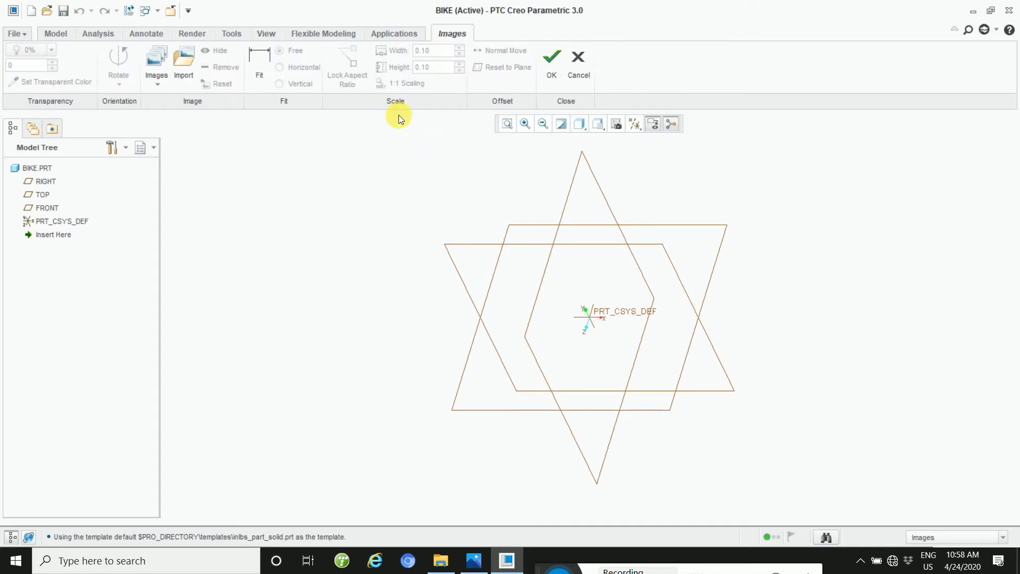
mouse_move(404, 121)
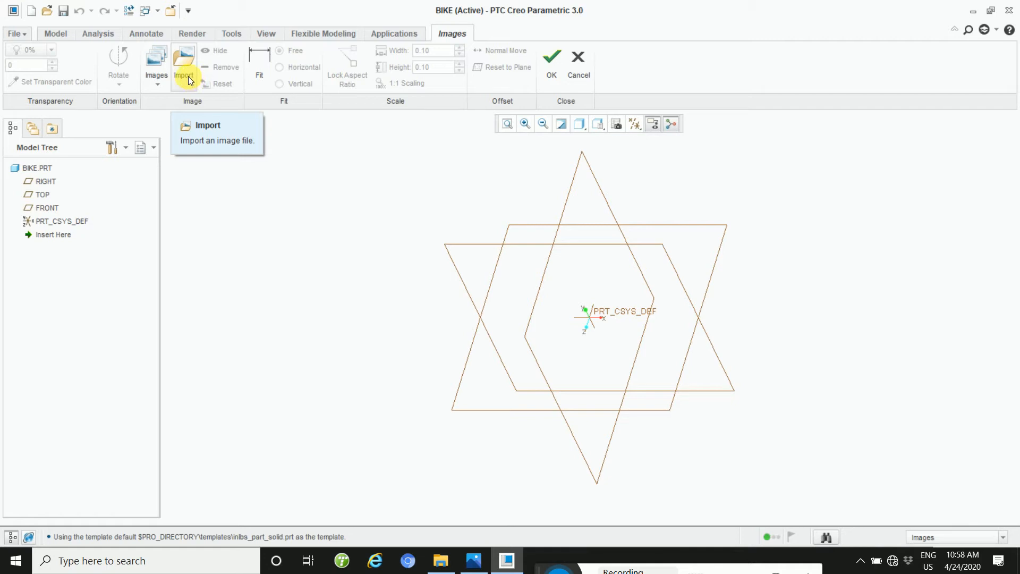
click(183, 63)
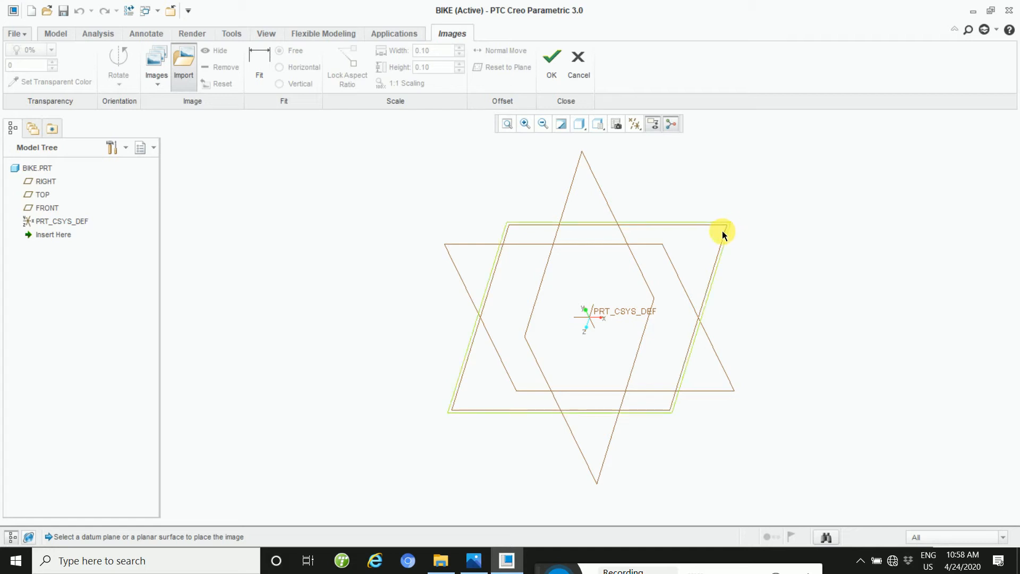
mouse_move(722, 233)
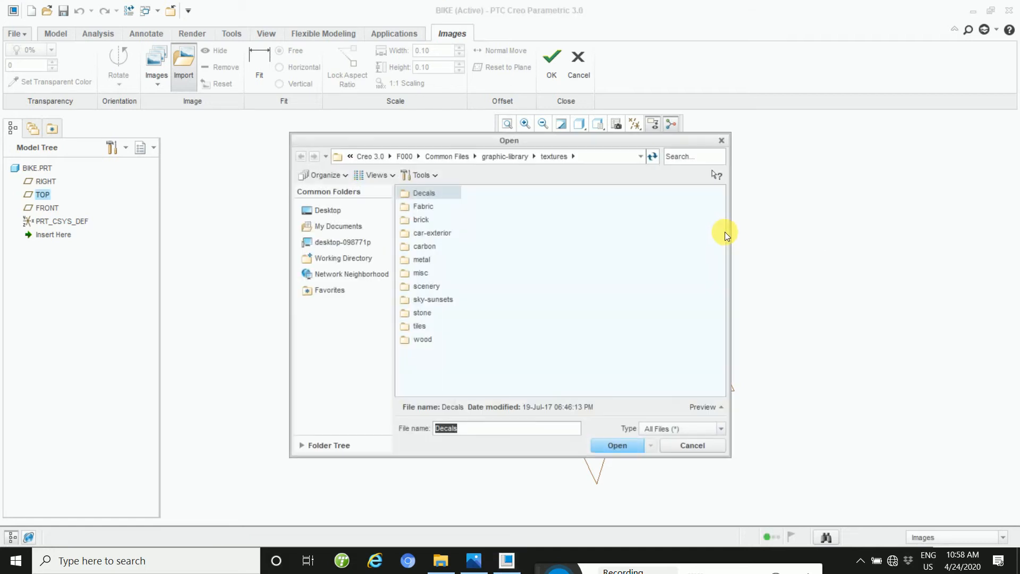
mouse_move(735, 239)
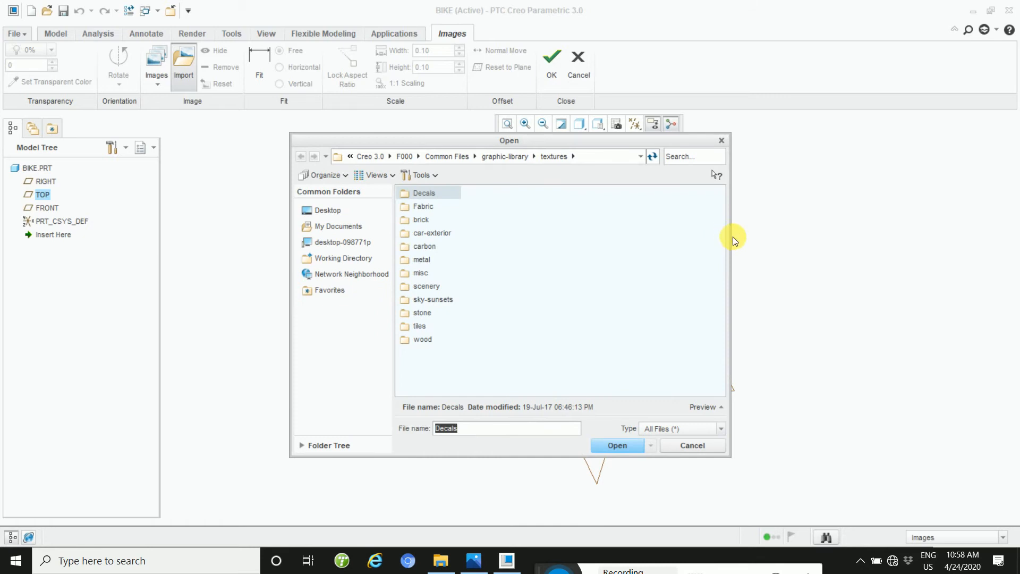
click(329, 210)
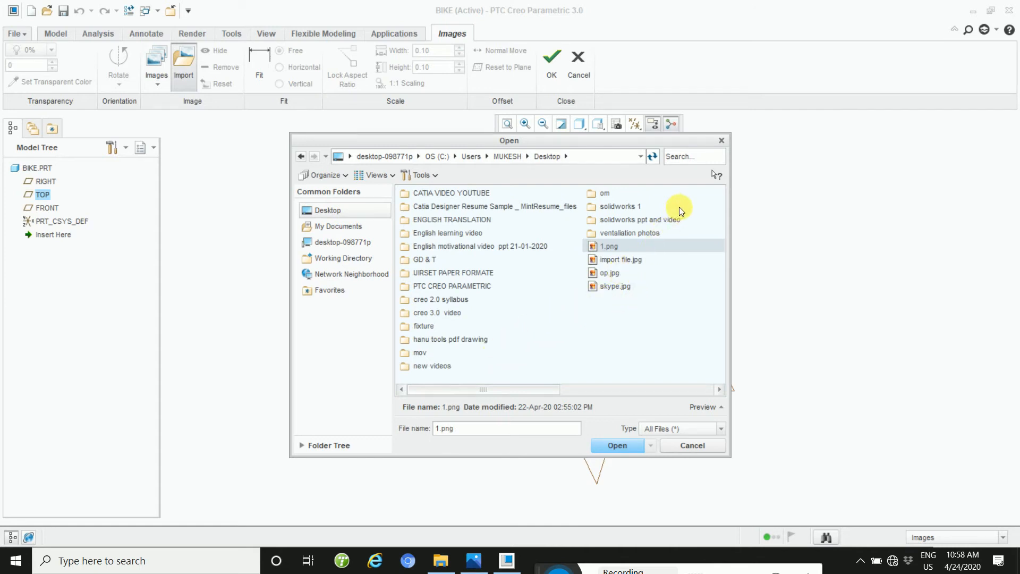
click(620, 260)
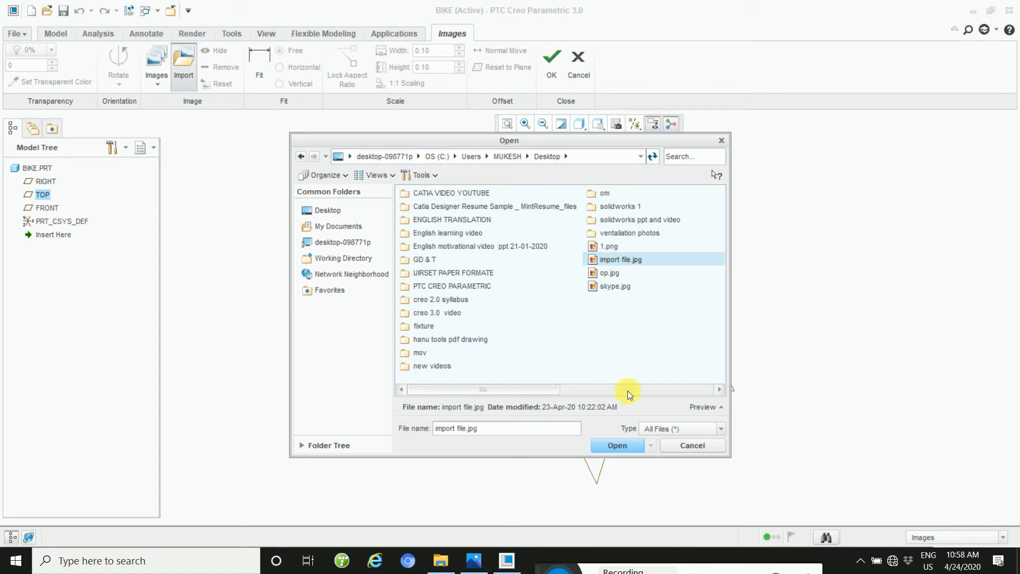
click(617, 445)
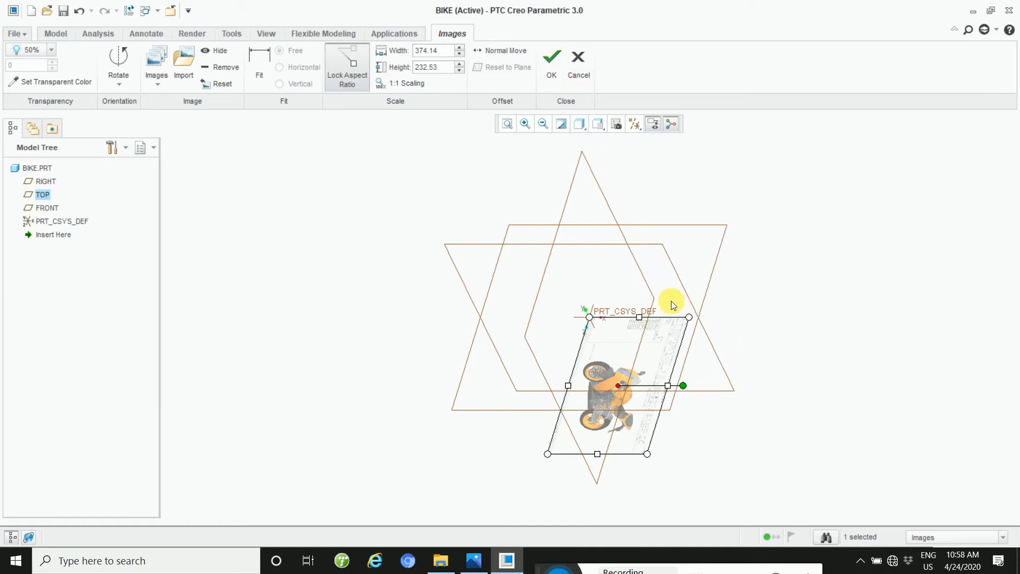
Scale the motorcycle image up to about 1007 × 626 and move its front wheel onto the origin
drag(689, 317, 741, 291)
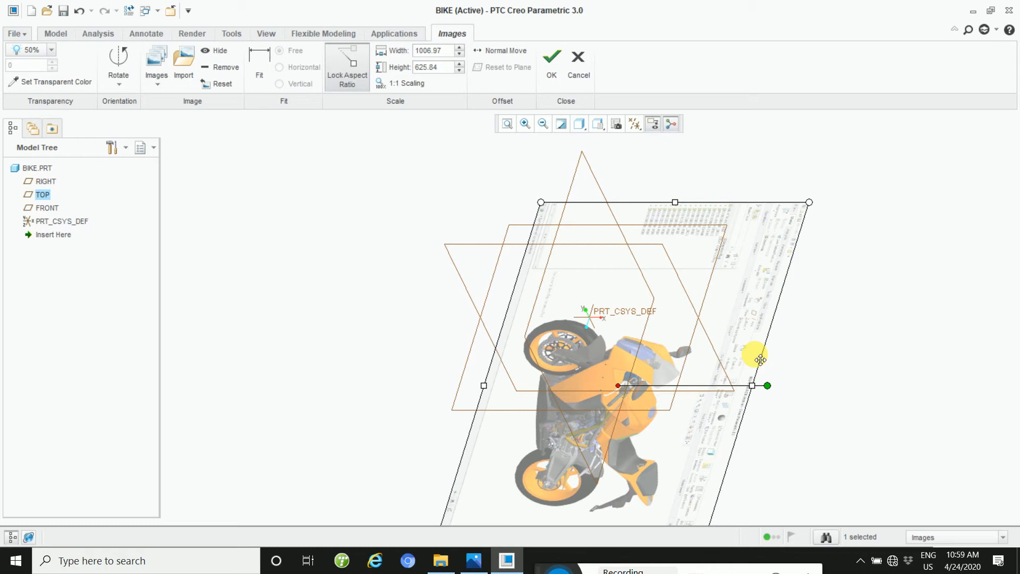
mouse_move(764, 356)
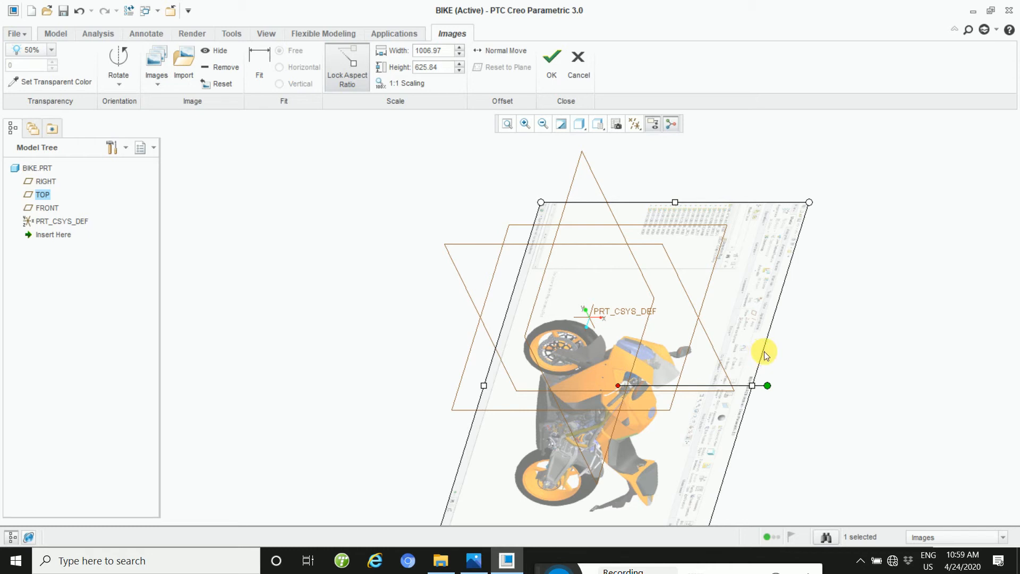
mouse_move(809, 200)
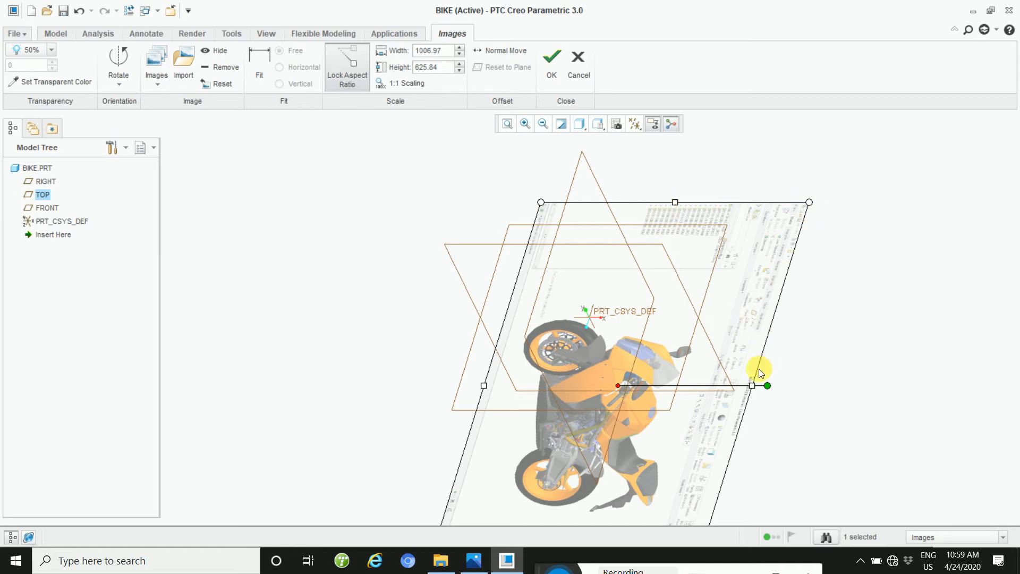
mouse_move(751, 386)
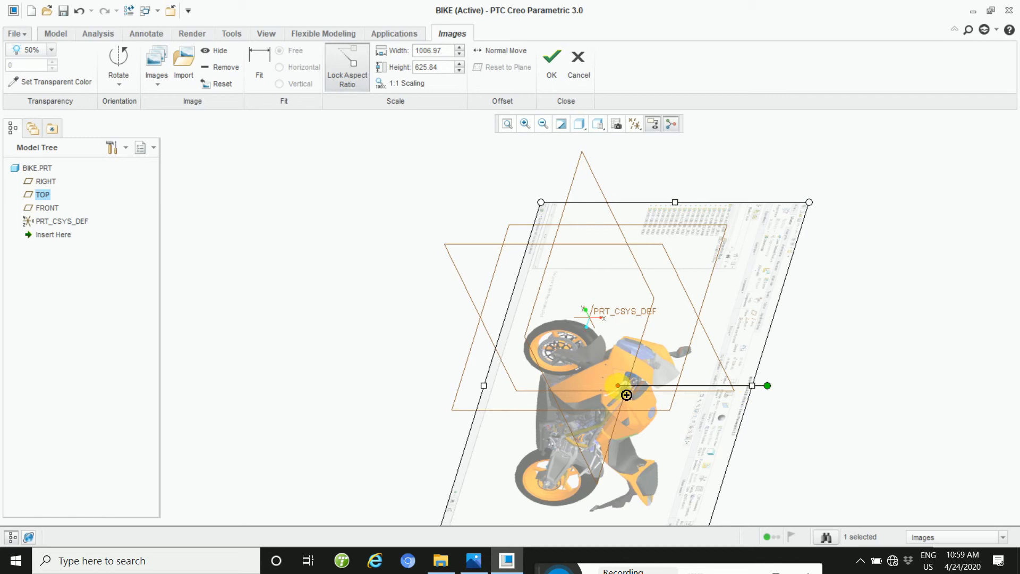
drag(766, 385, 780, 341)
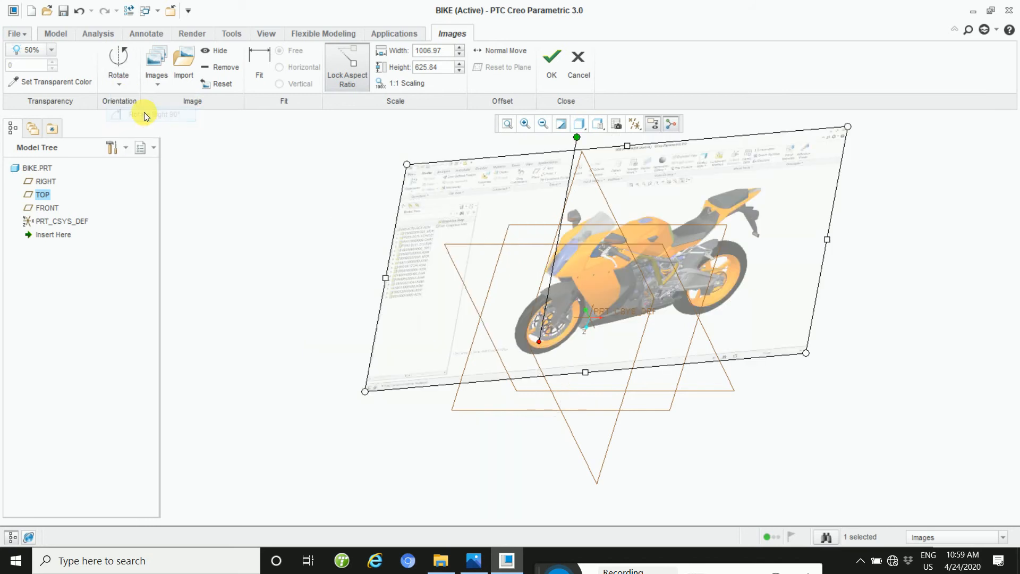
mouse_move(692, 276)
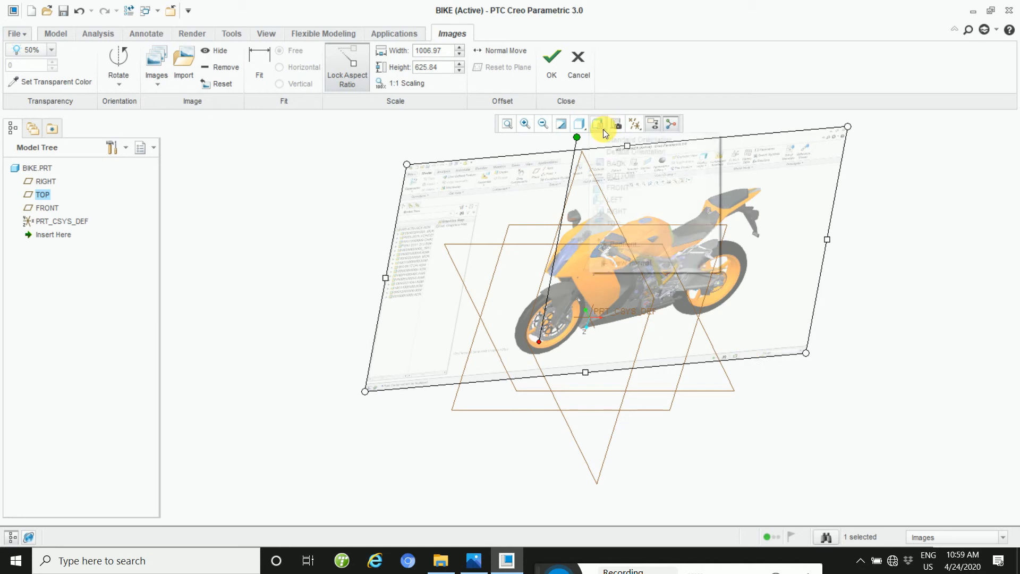
View the image plane head-on to enlarge the picture to about 1206 × 749
click(597, 123)
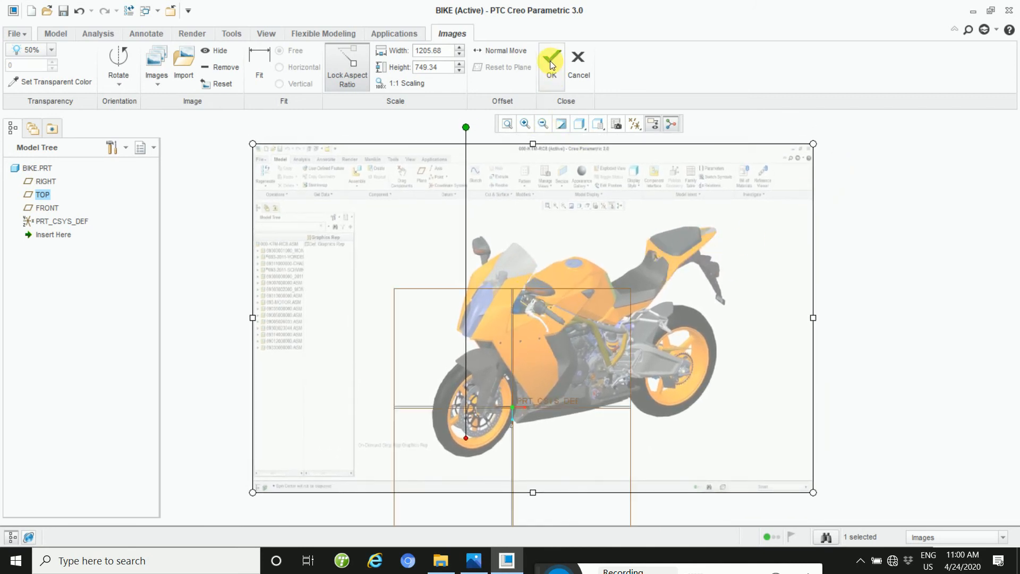
Accept the image placement, hide Plane Display in the datum filter and pick a standard saved view
click(551, 57)
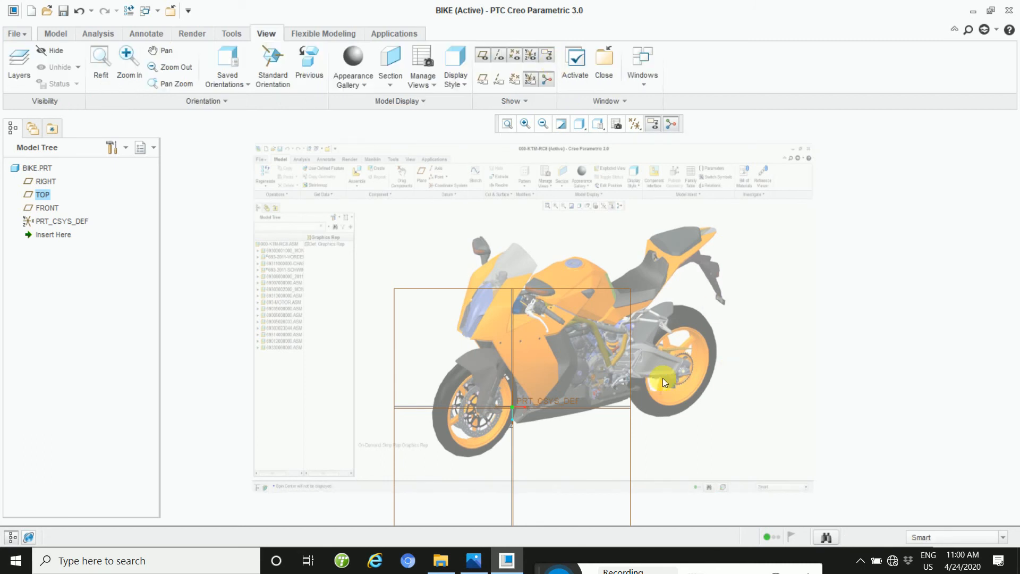
mouse_move(607, 130)
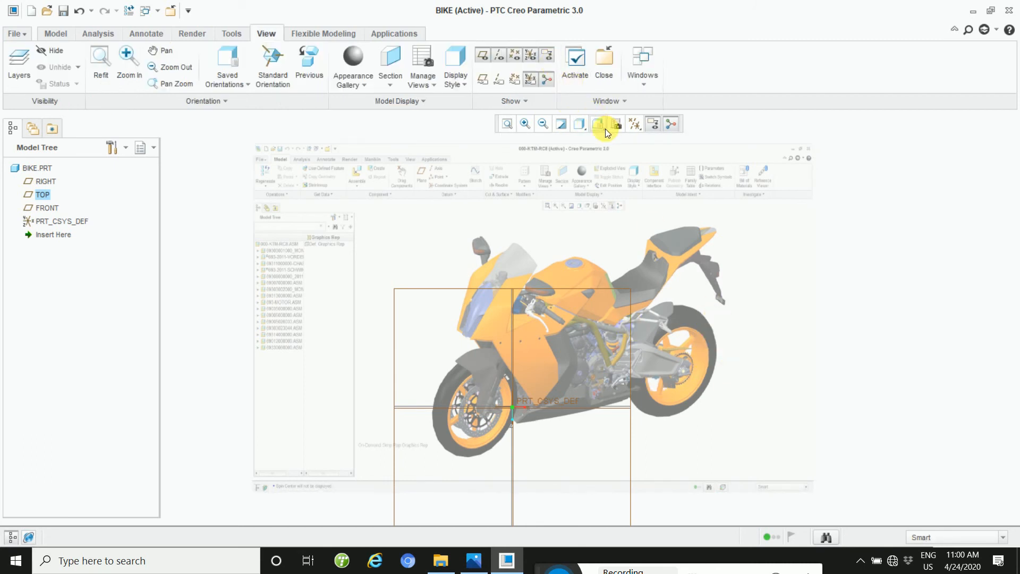
click(616, 123)
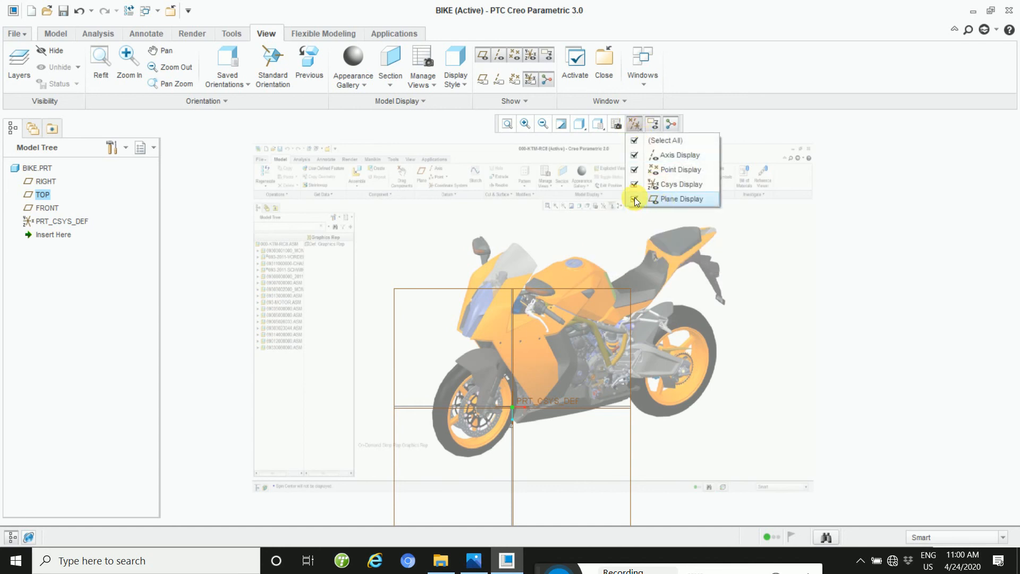
click(635, 199)
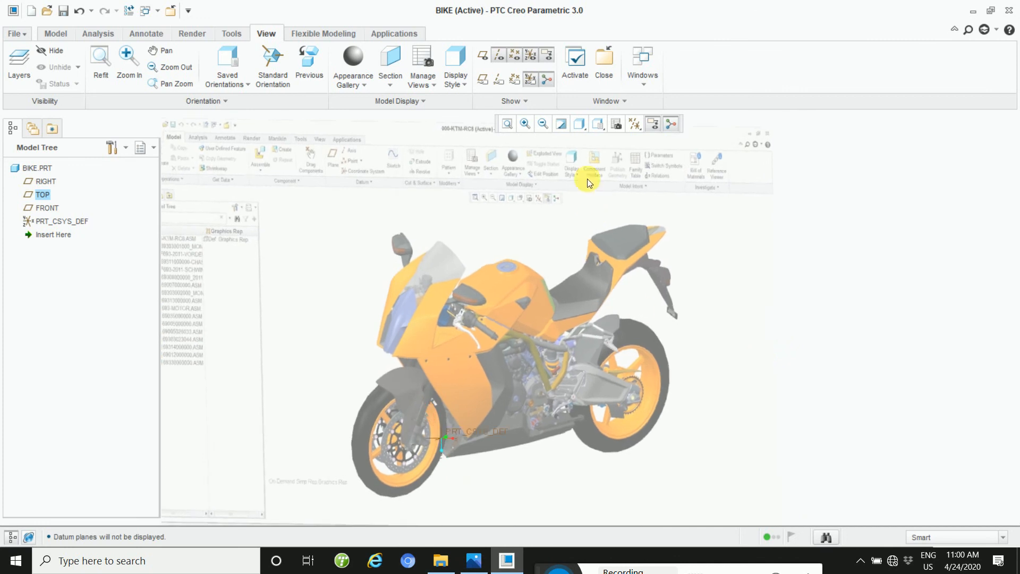
click(597, 123)
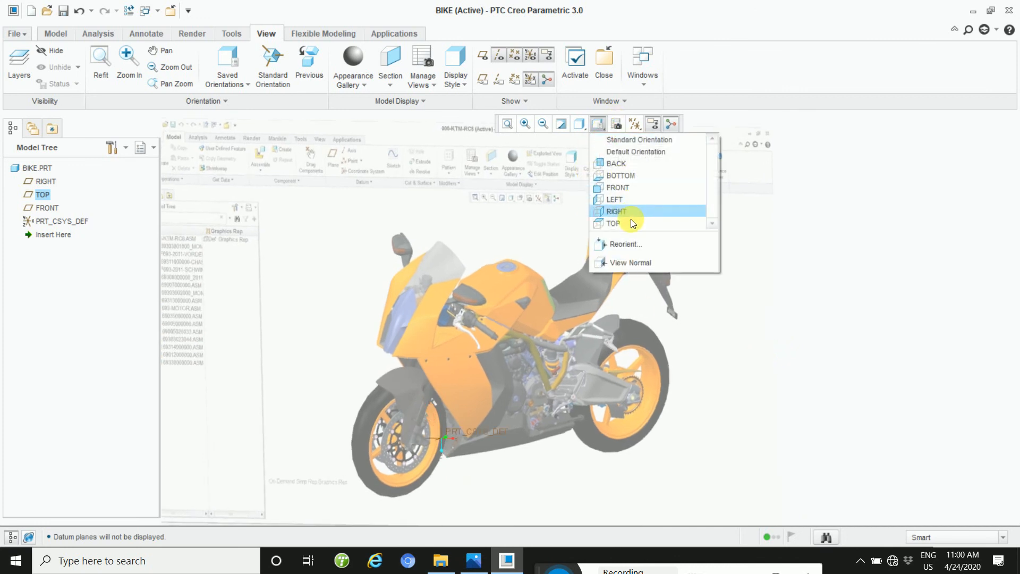
click(616, 211)
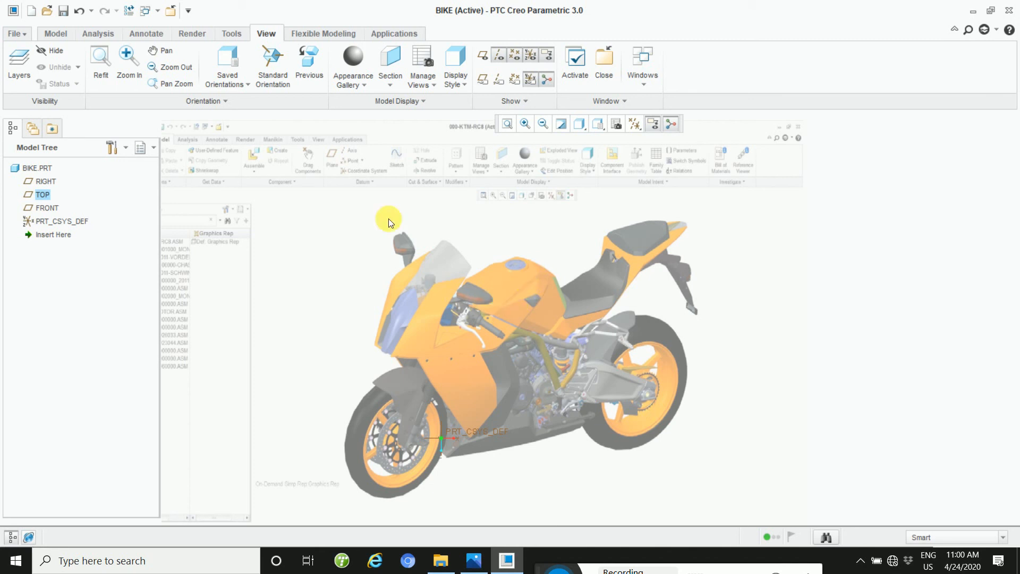
mouse_move(74, 33)
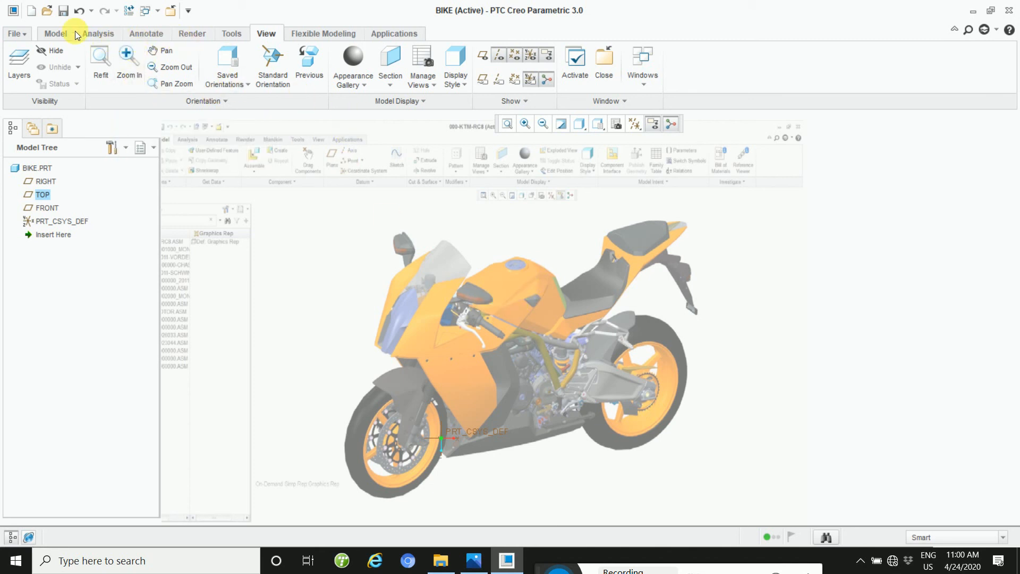
Return to the Model ribbon, begin a Sketch and cancel its Sketch dialog, leaving the part unchanged
click(55, 33)
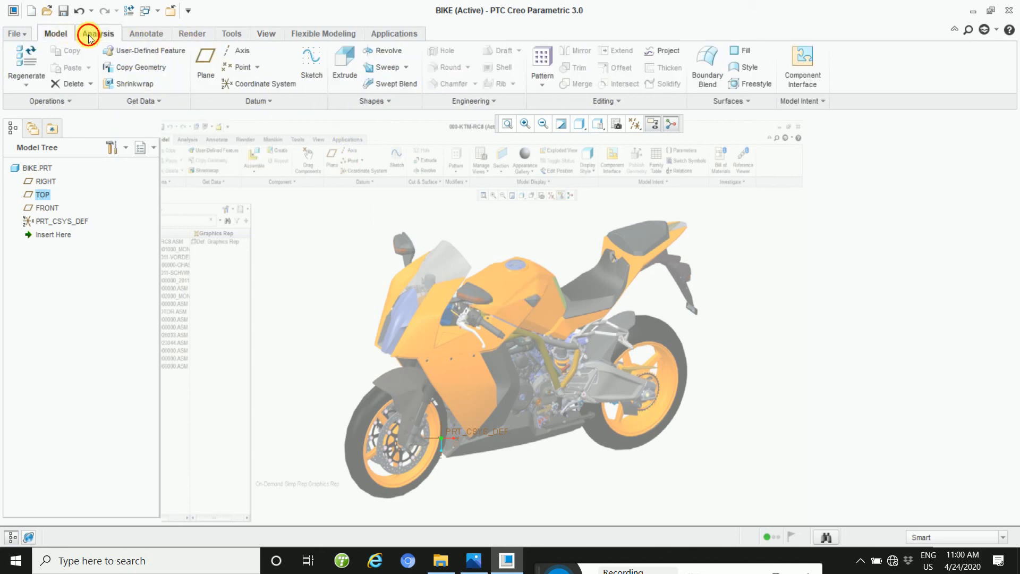
click(98, 33)
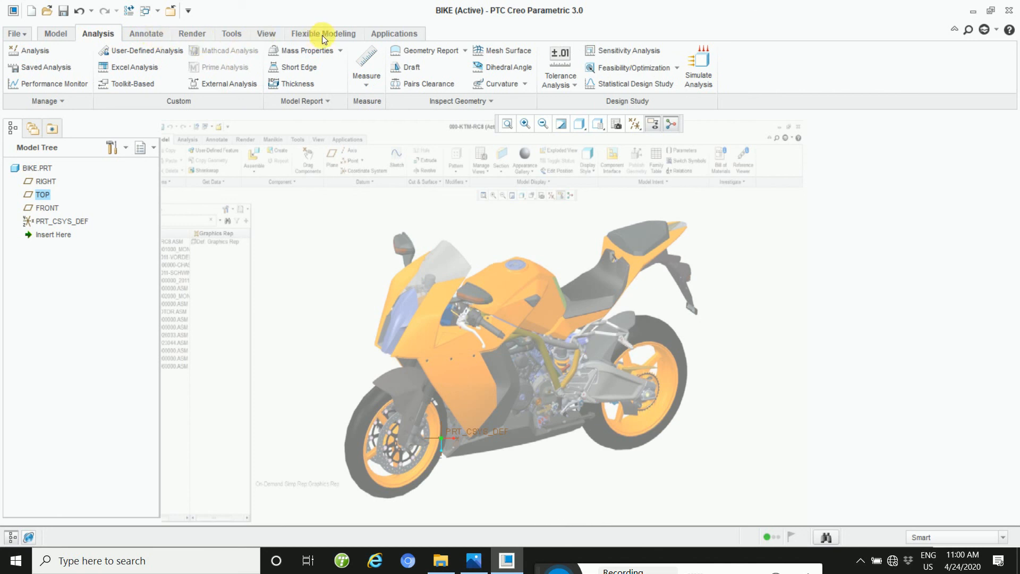
click(55, 33)
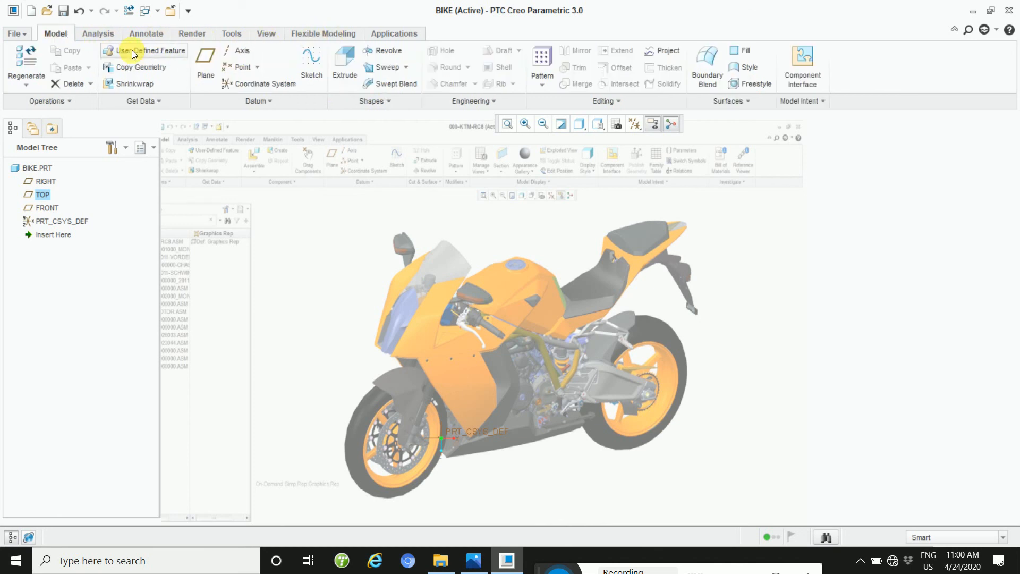
click(311, 59)
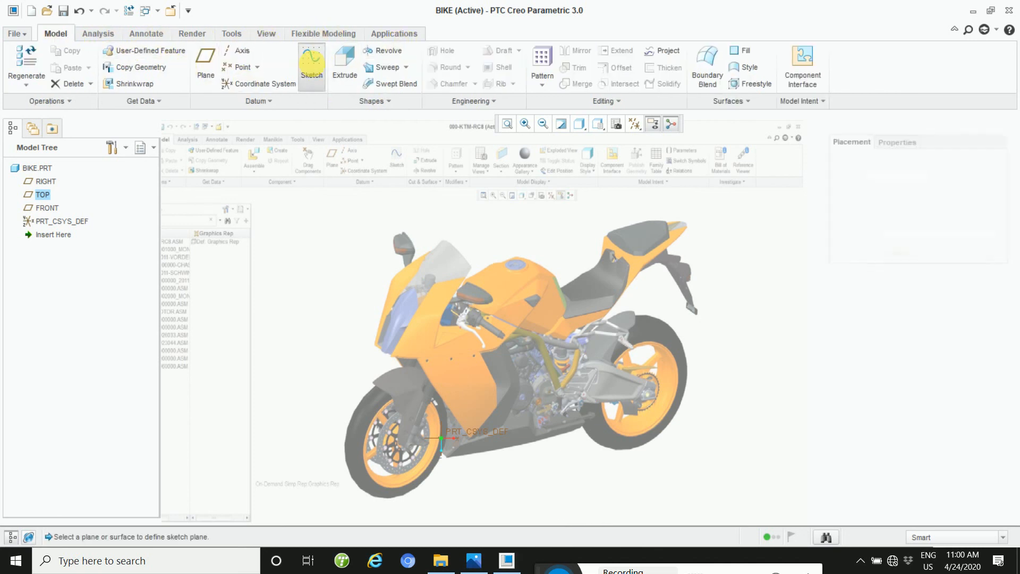
click(311, 60)
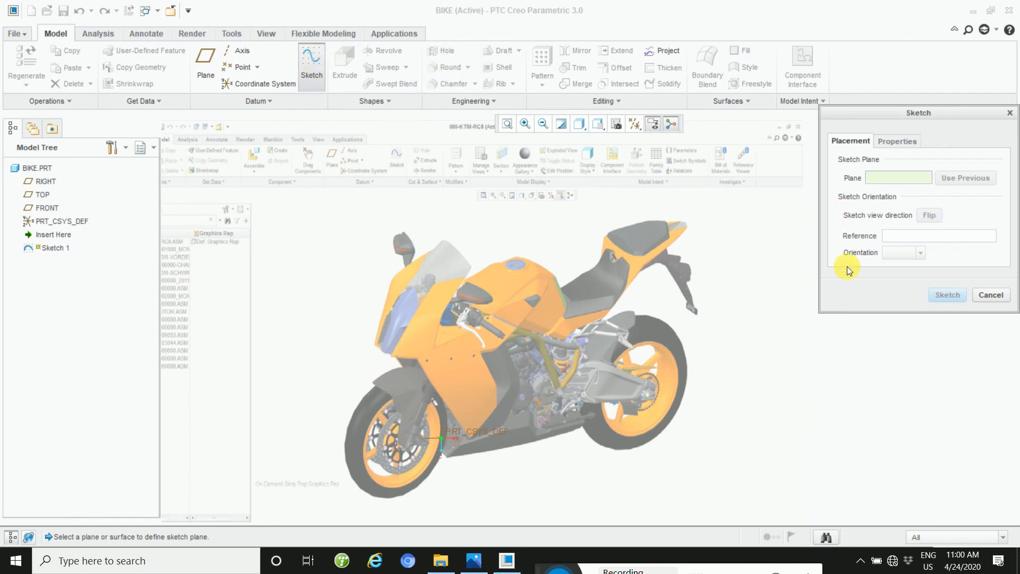
click(990, 295)
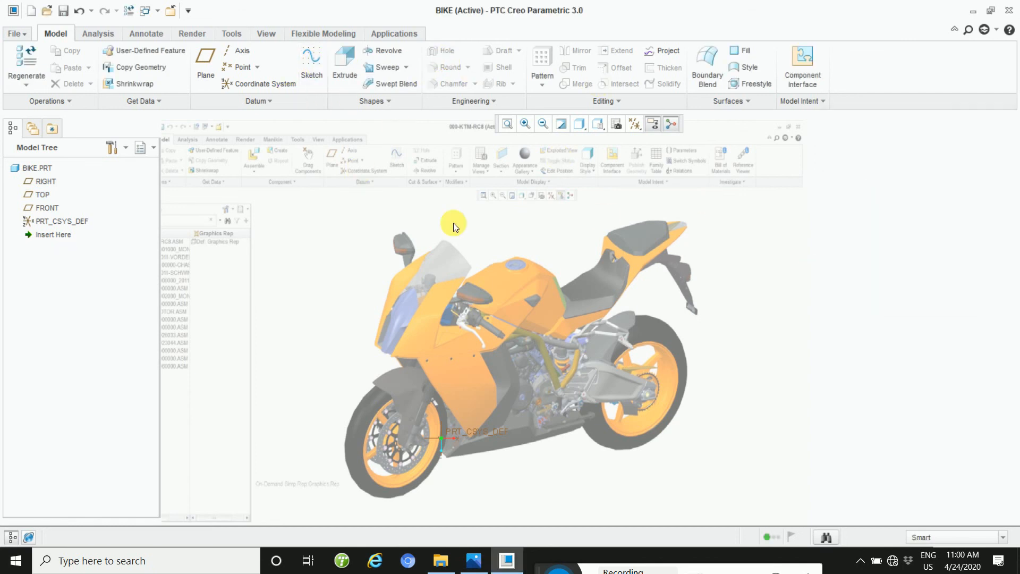
mouse_move(708, 378)
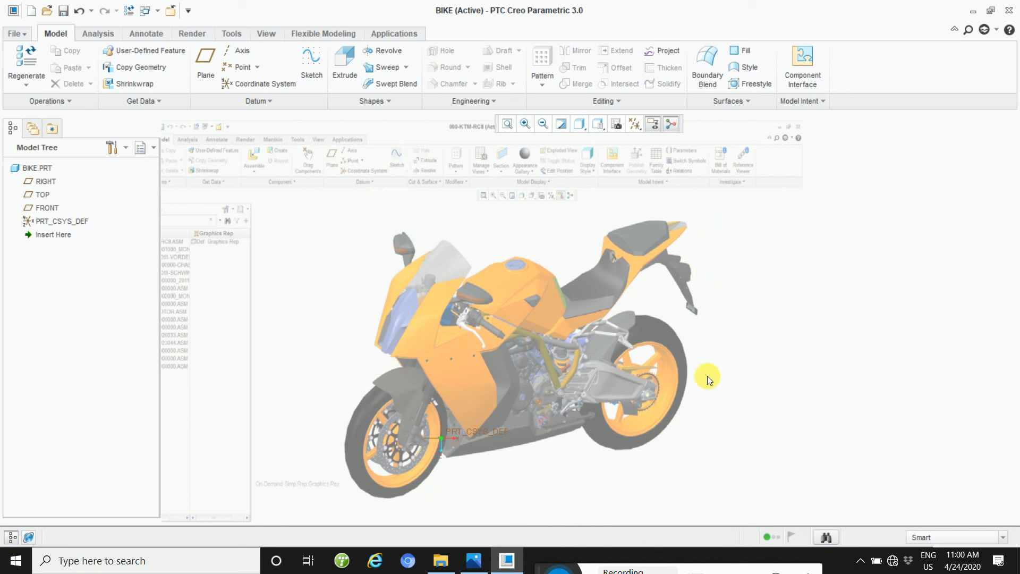